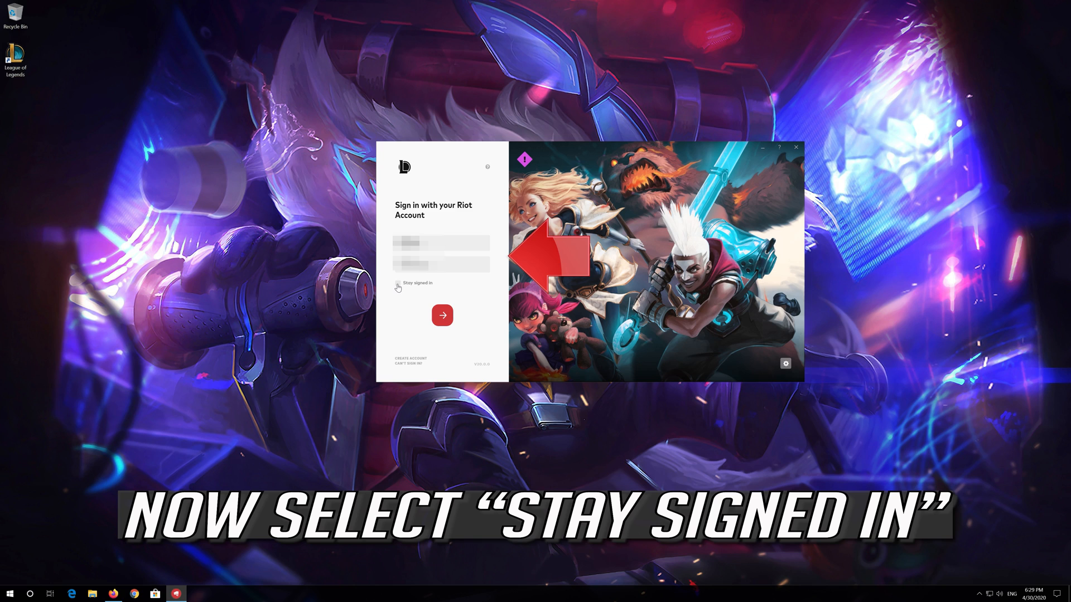
# Tick 'Stay signed in' on the Riot Client sign-in screen.
pyautogui.click(398, 283)
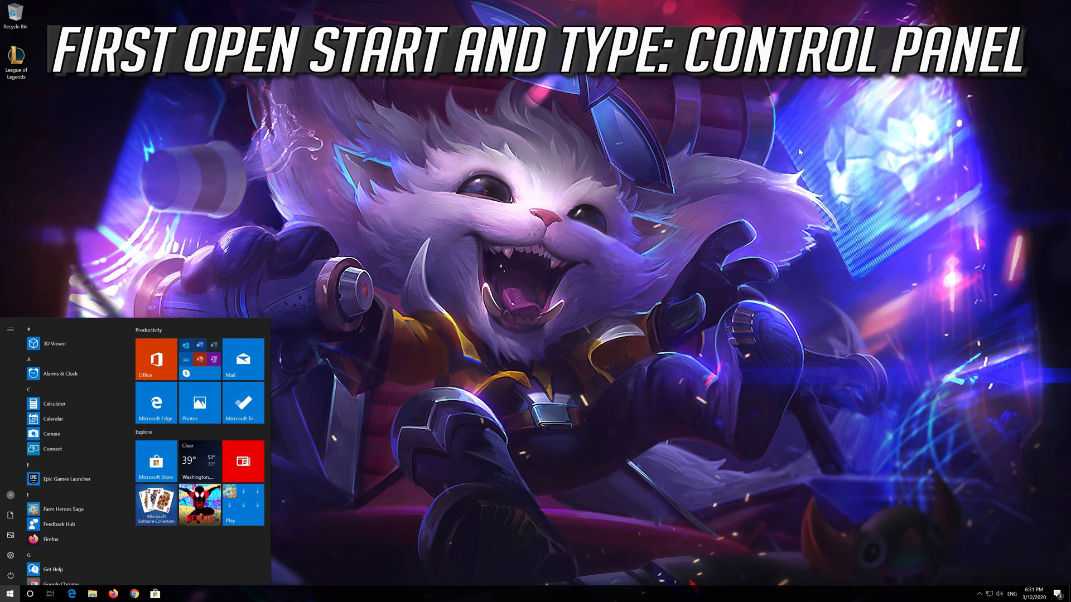
# Search the Start menu for 'control panel'.
pyautogui.write('control panel')
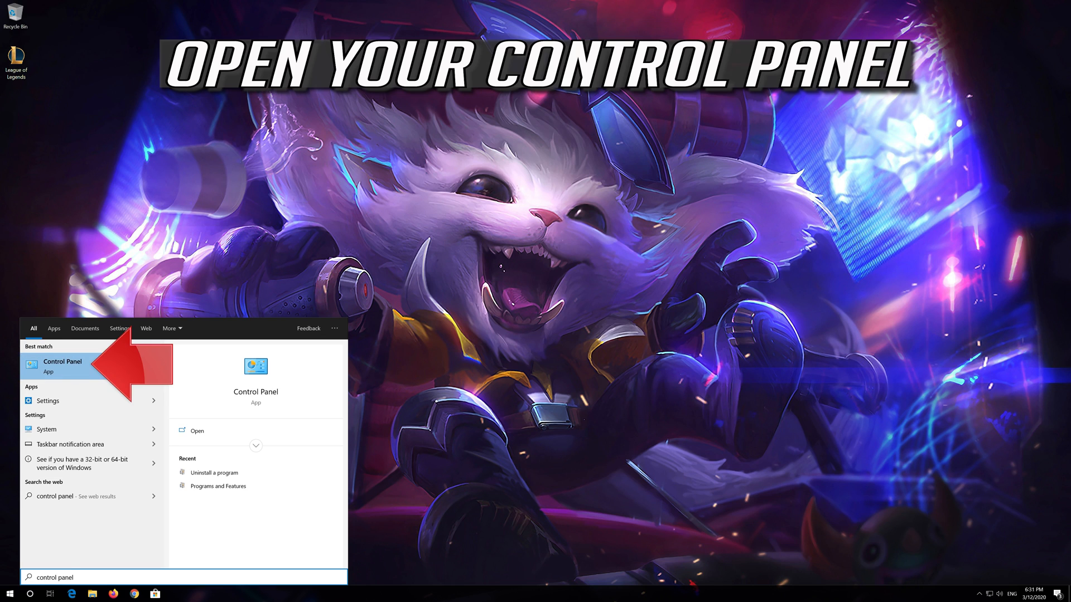
pyautogui.click(73, 578)
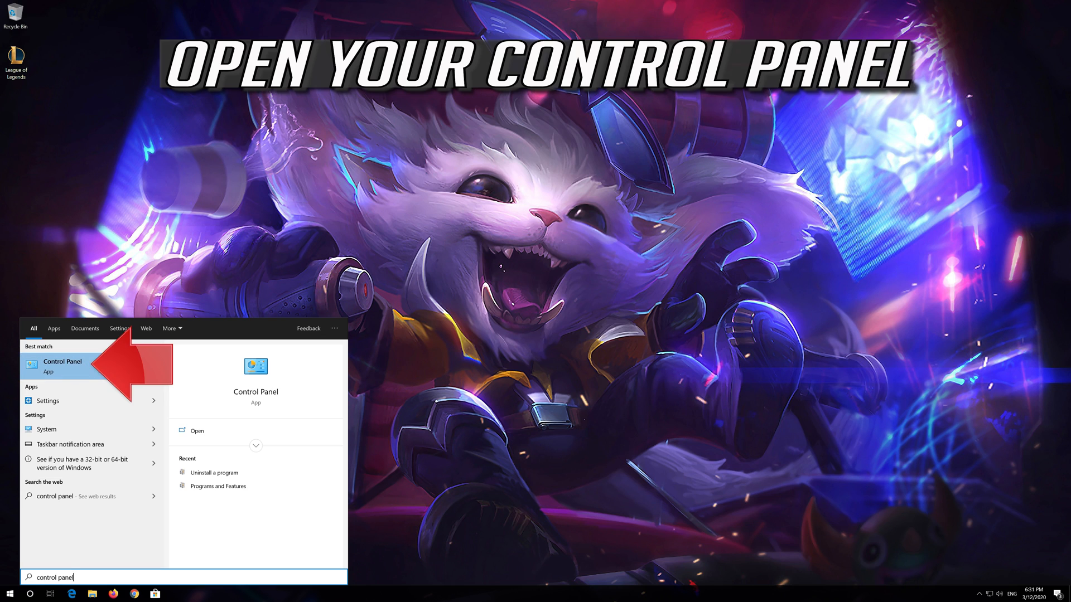
# Go through Network and Sharing Center to Change adapter settings and select Ethernet.
pyautogui.click(63, 366)
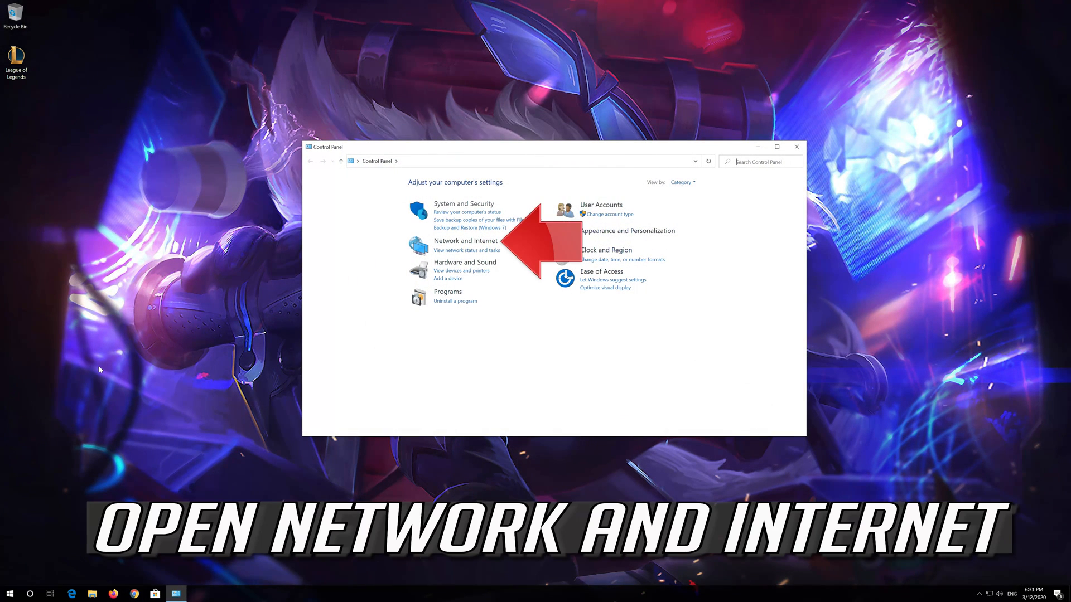
pyautogui.moveTo(359, 264)
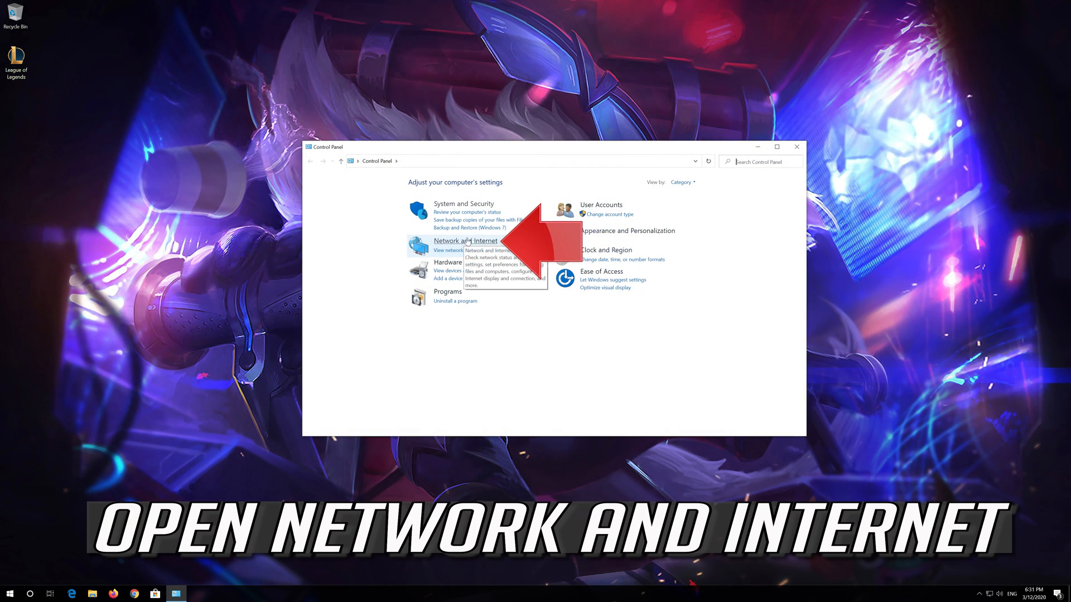
pyautogui.click(467, 241)
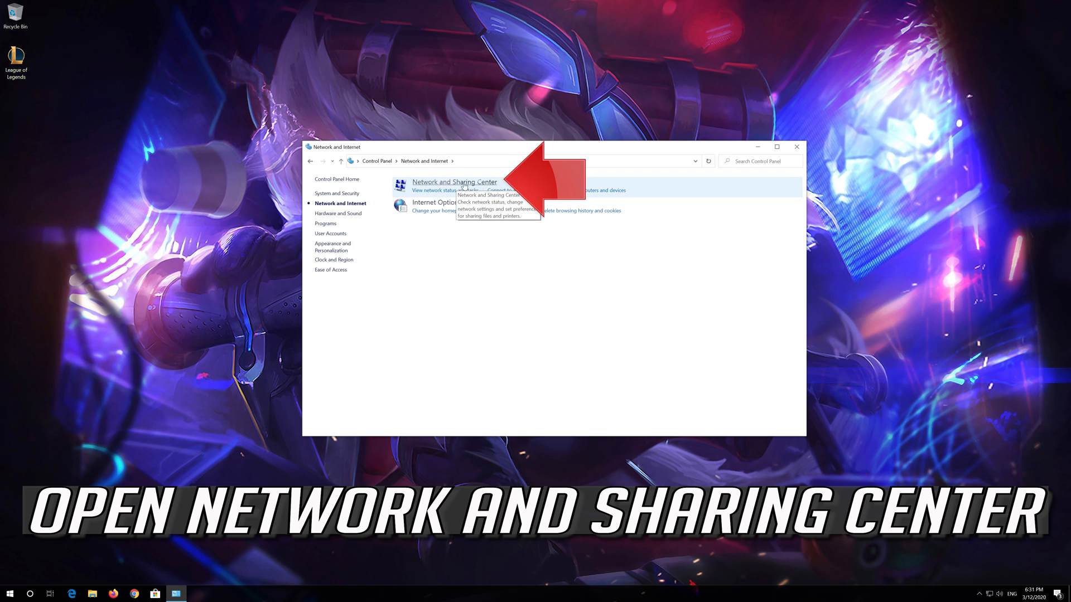
pyautogui.click(454, 182)
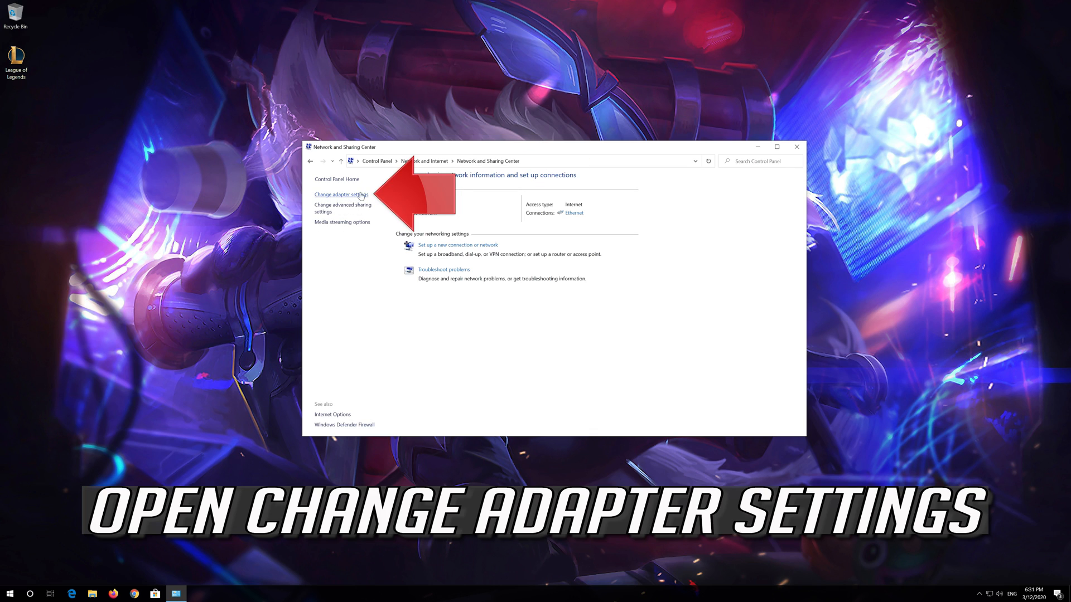
pyautogui.click(341, 194)
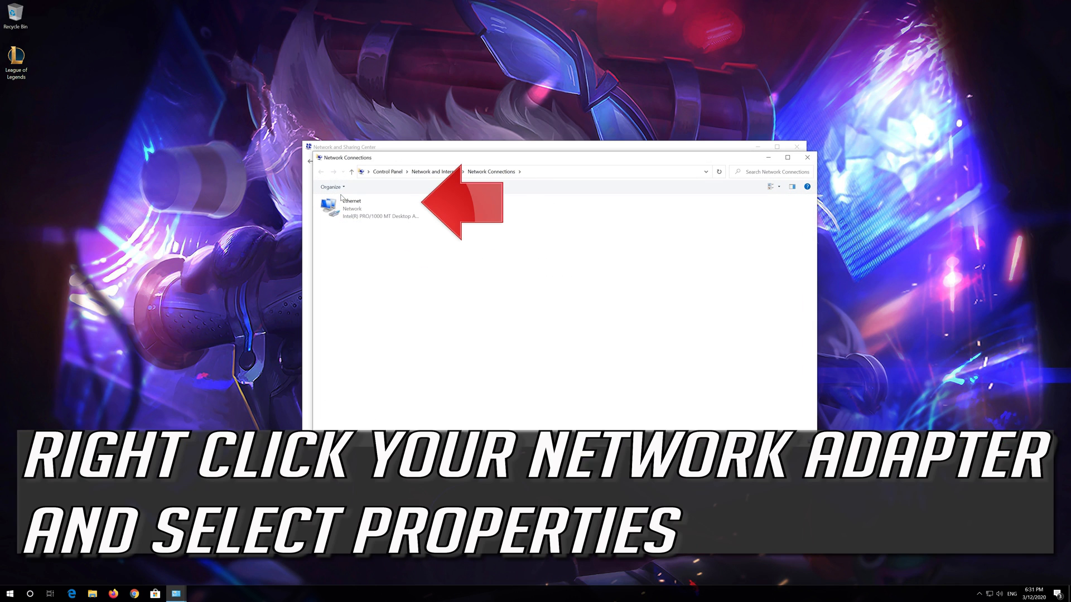
pyautogui.click(371, 208)
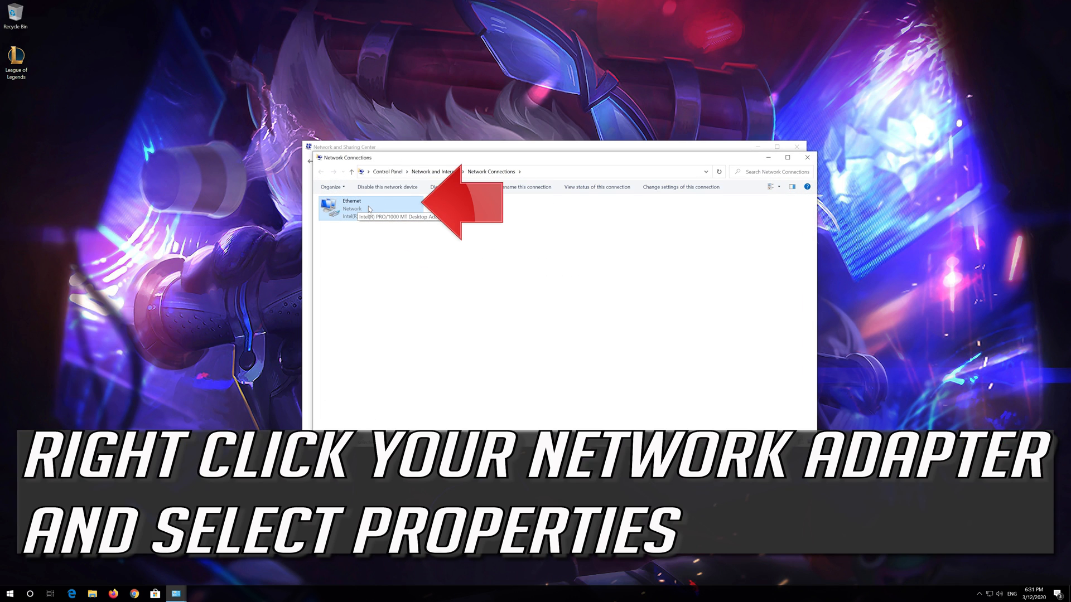
# Open Ethernet Properties and highlight Internet Protocol Version 4 (TCP/IPv4).
pyautogui.rightClick(351, 210)
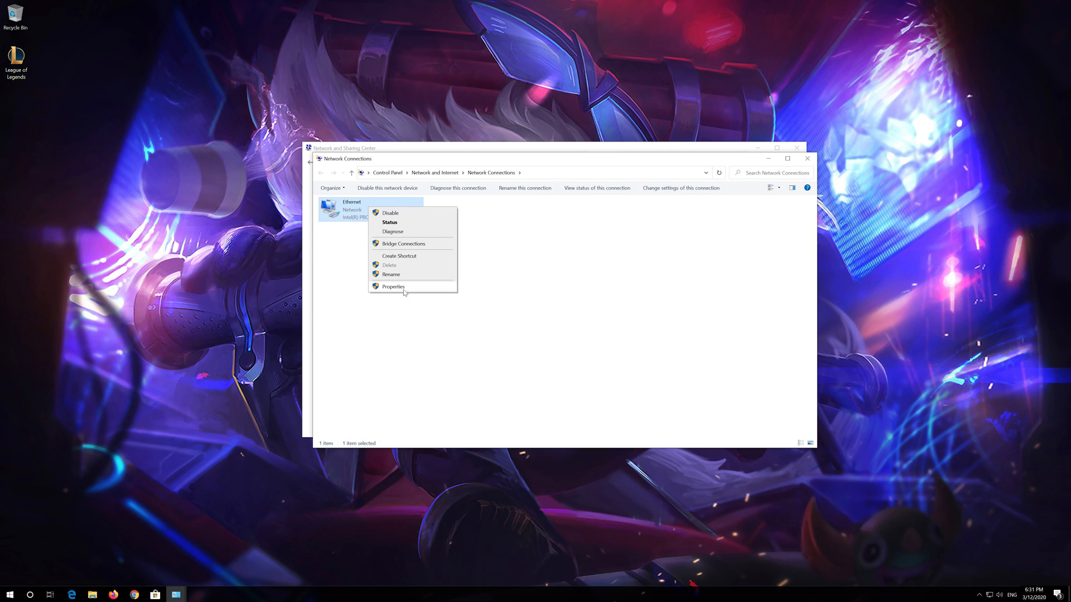
pyautogui.click(393, 286)
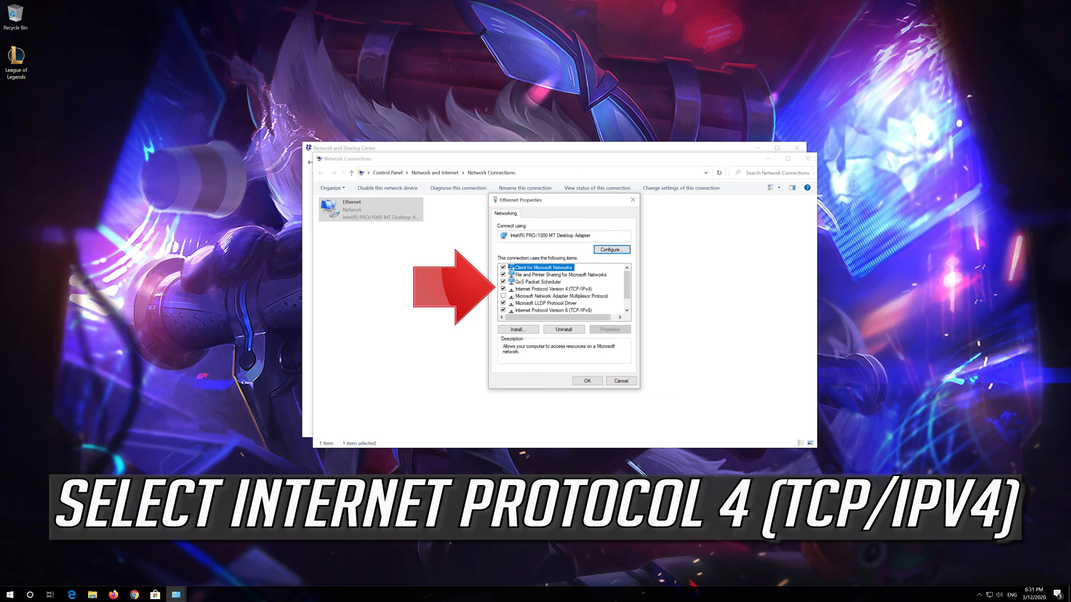
pyautogui.click(552, 288)
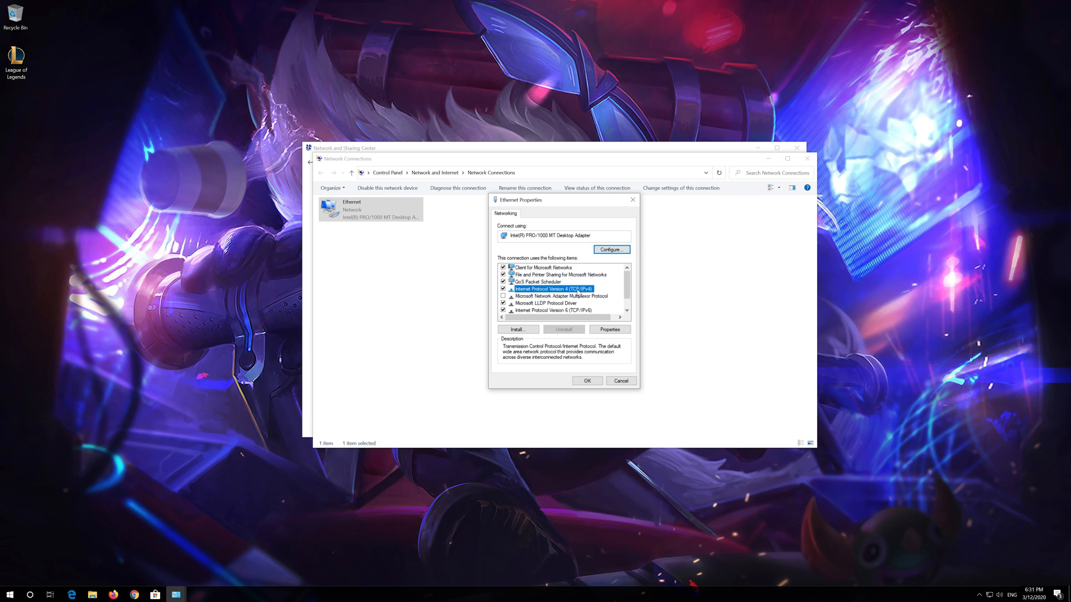
pyautogui.click(608, 329)
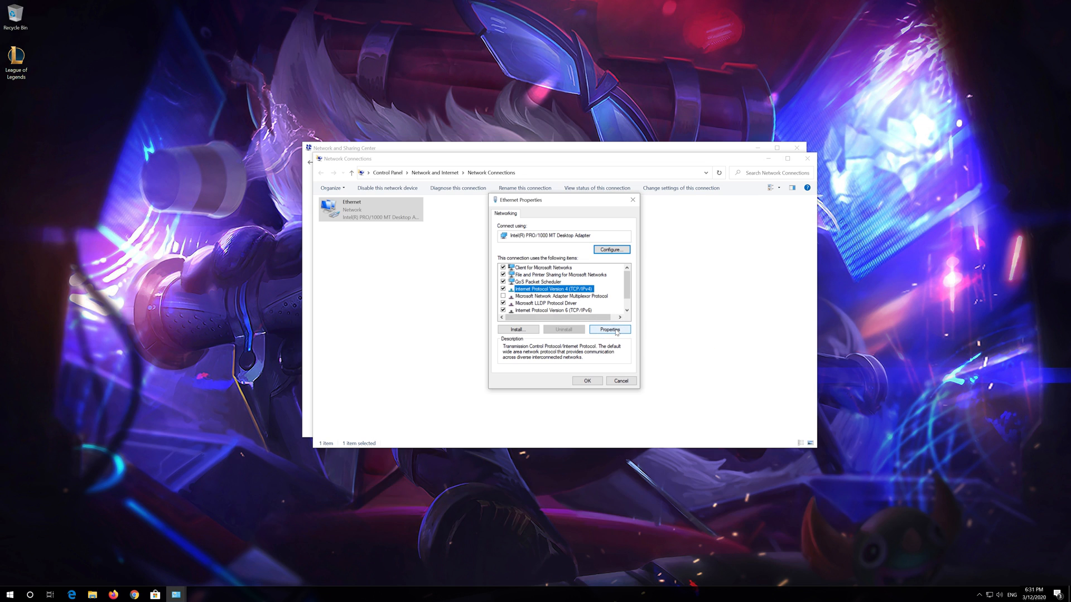
# Enter manual DNS servers: 1.1.1.1 preferred and 1.0.0.1 alternate in IPv4 properties.
pyautogui.click(608, 329)
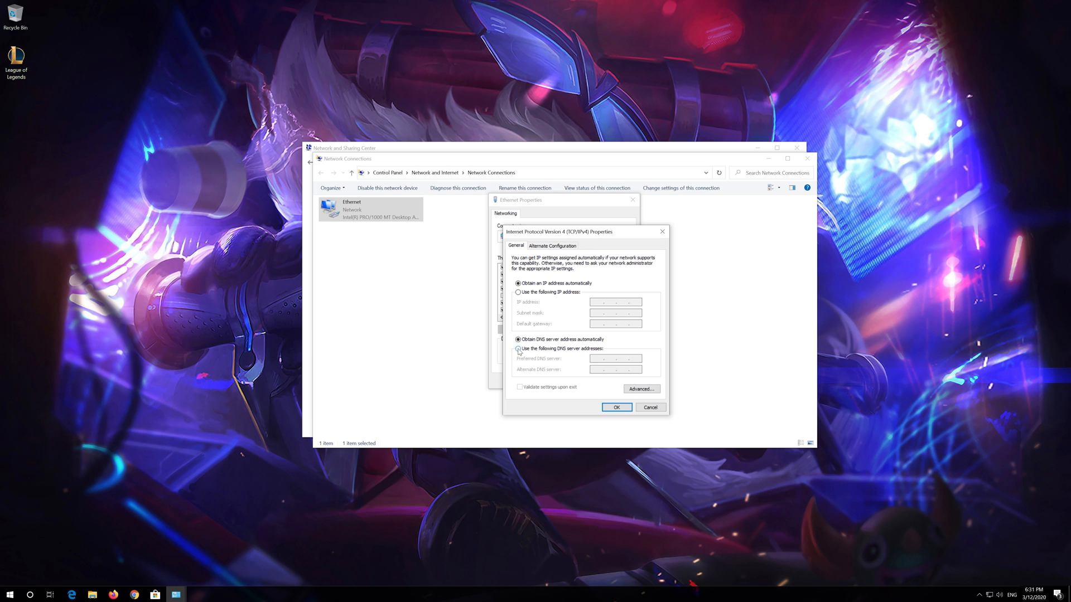
pyautogui.click(518, 349)
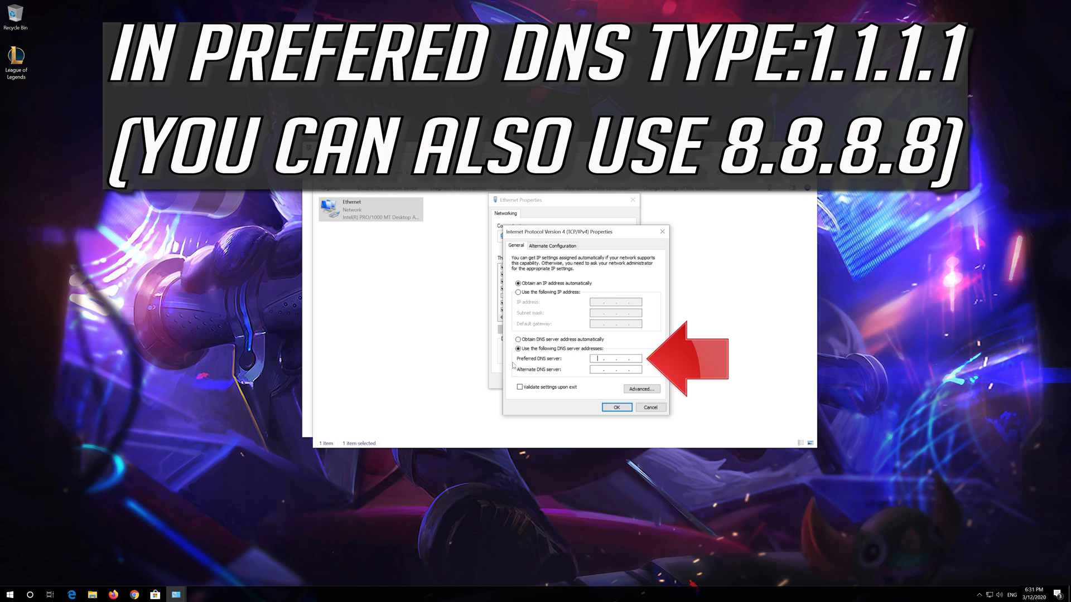
pyautogui.click(615, 358)
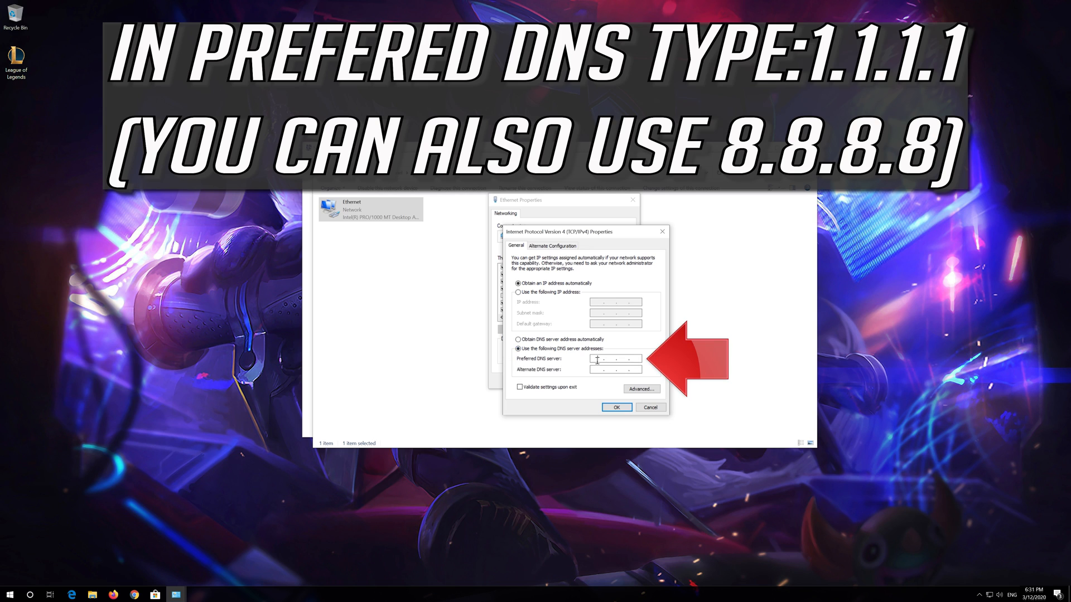
pyautogui.write('1.1.1.1')
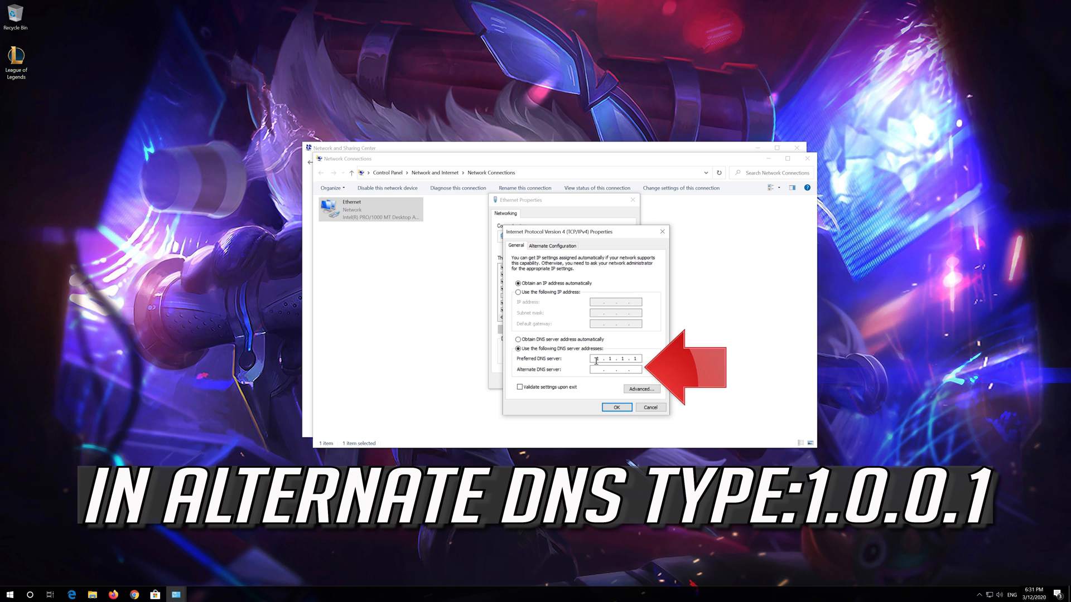
pyautogui.click(614, 368)
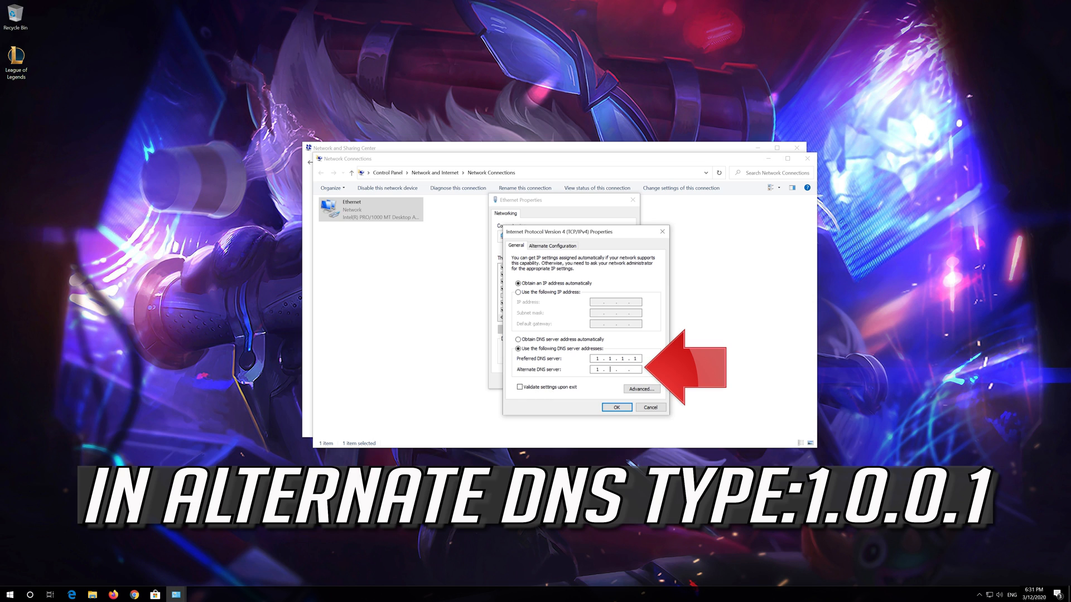
pyautogui.write('1.0.0.1')
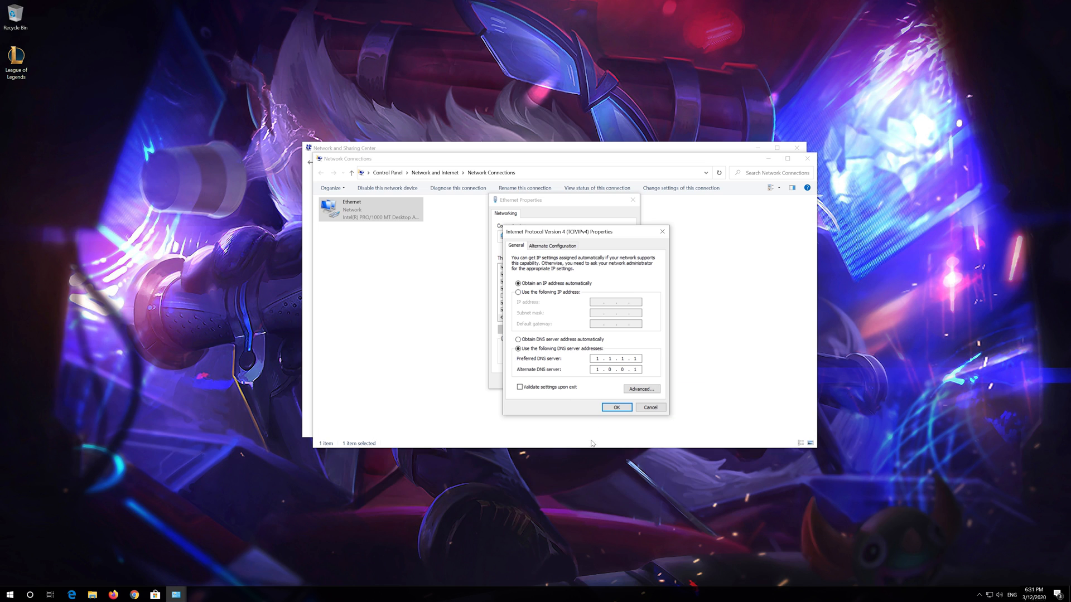
# Confirm the IPv4 properties dialog with OK to apply the DNS servers.
pyautogui.click(615, 407)
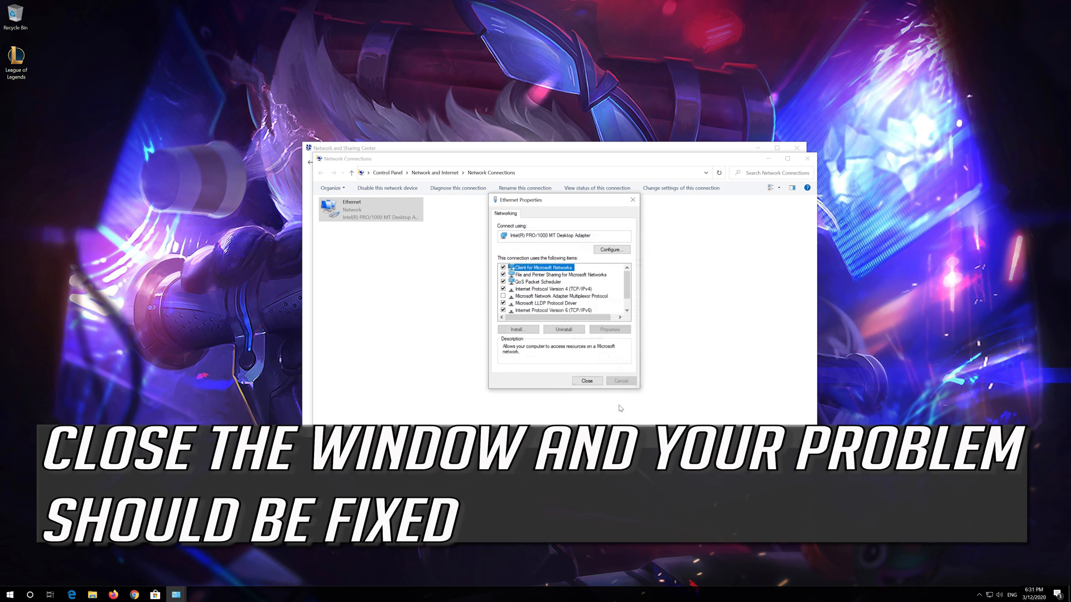
pyautogui.moveTo(596, 395)
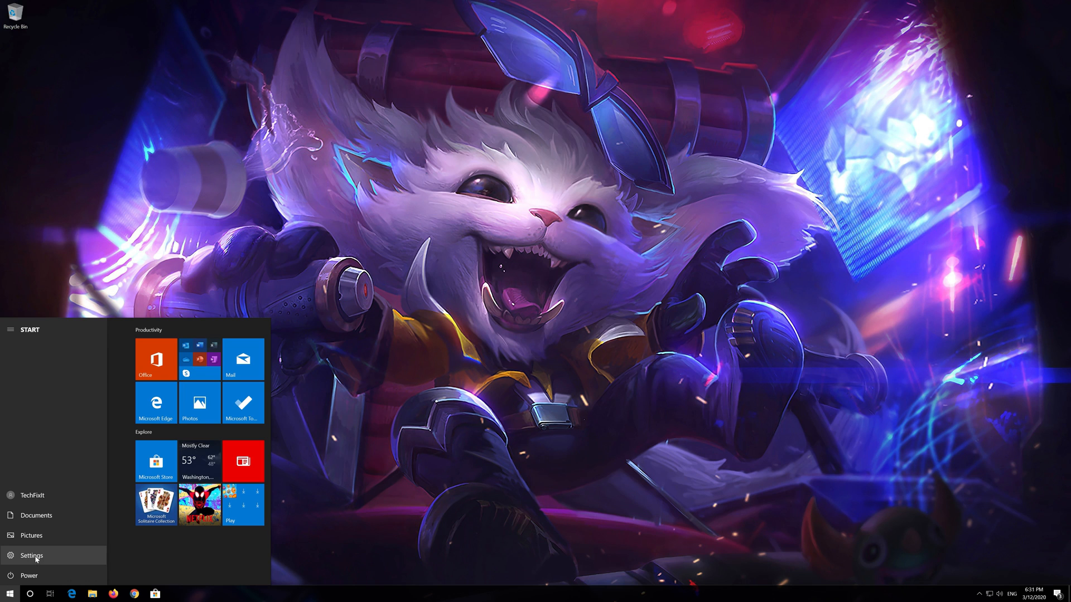
# Open Windows Settings to the Network & Internet Status page.
pyautogui.click(31, 555)
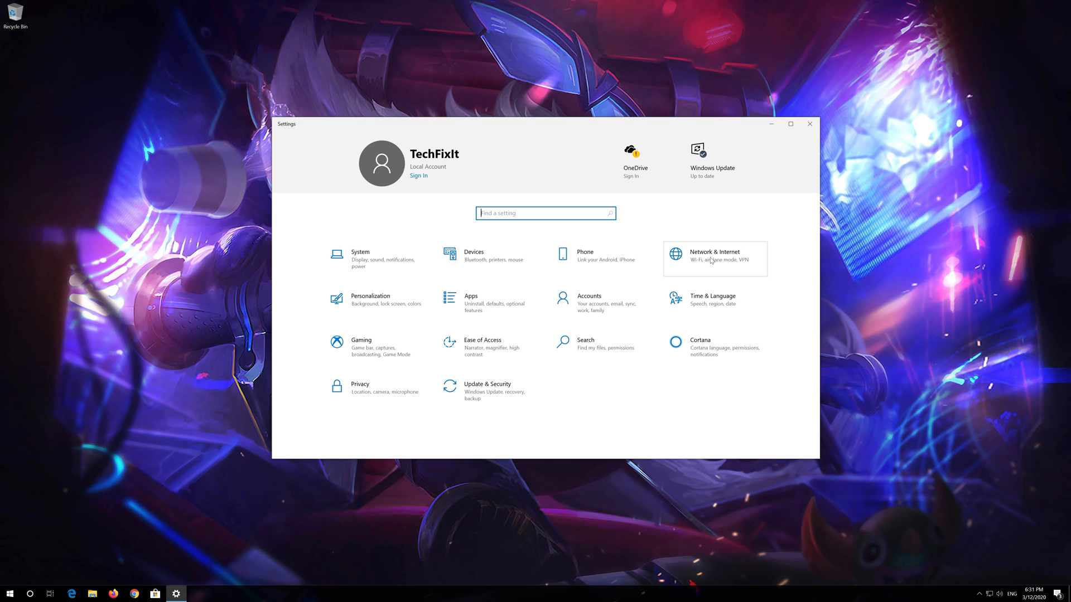
pyautogui.click(714, 256)
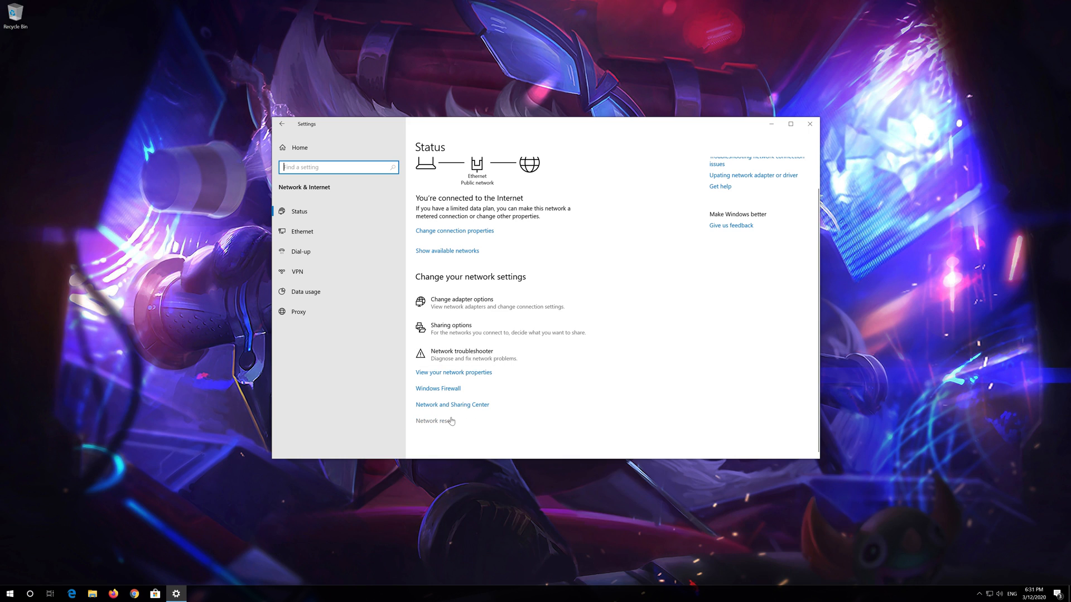
pyautogui.moveTo(451, 422)
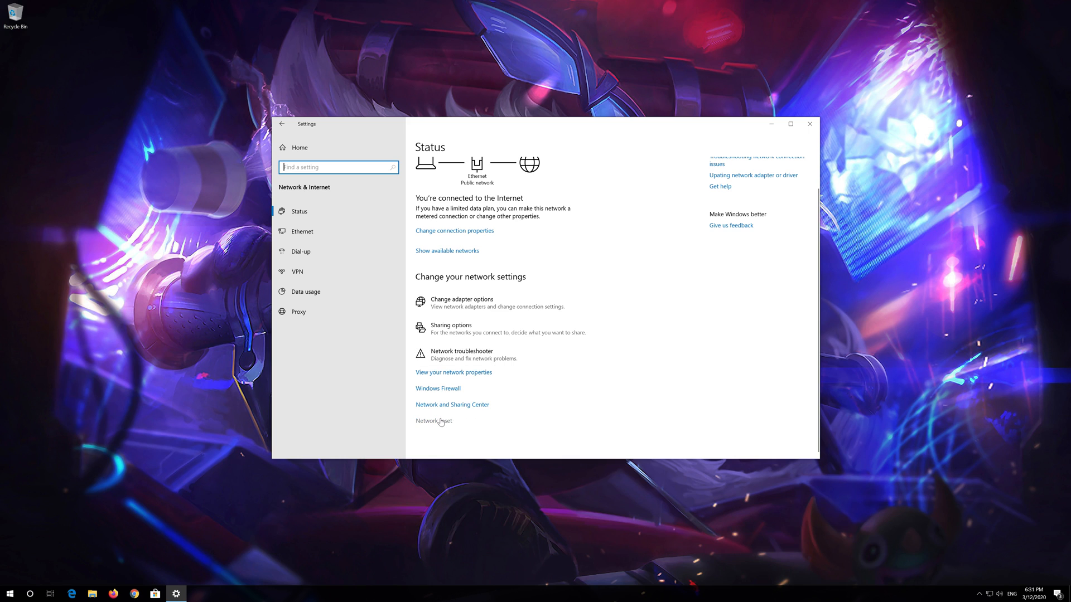
# Run Network reset with Reset now and confirm Yes, scheduling a restart in 5 minutes.
pyautogui.click(434, 421)
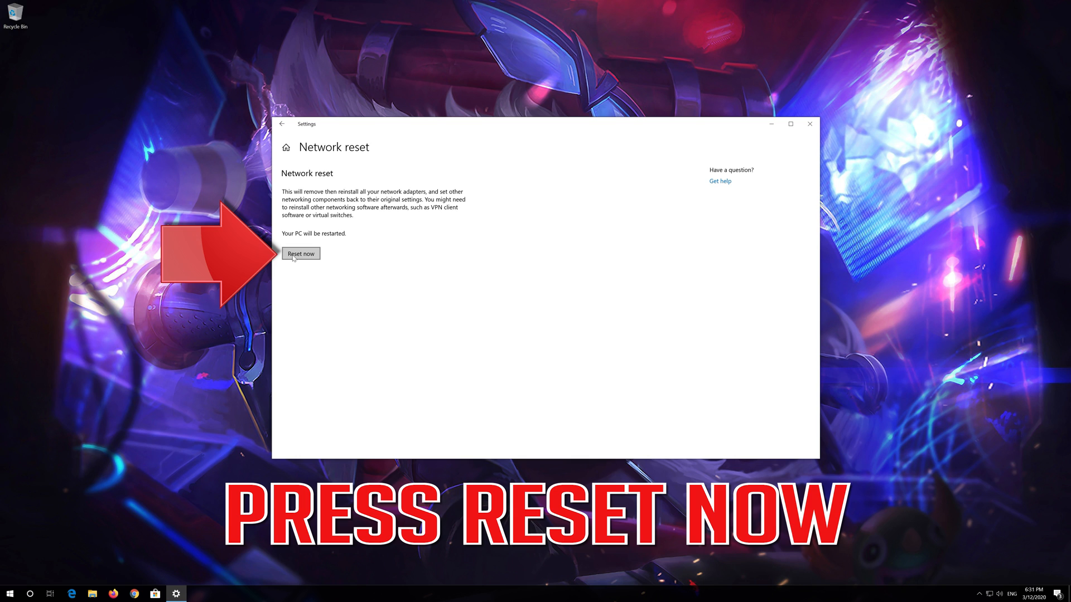
pyautogui.click(301, 254)
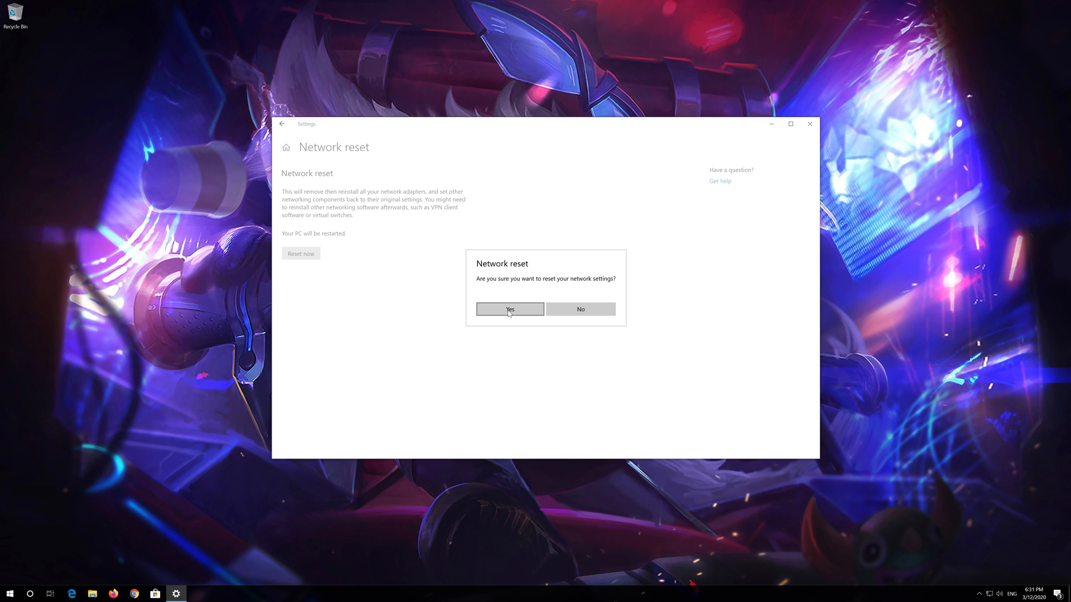
pyautogui.click(509, 308)
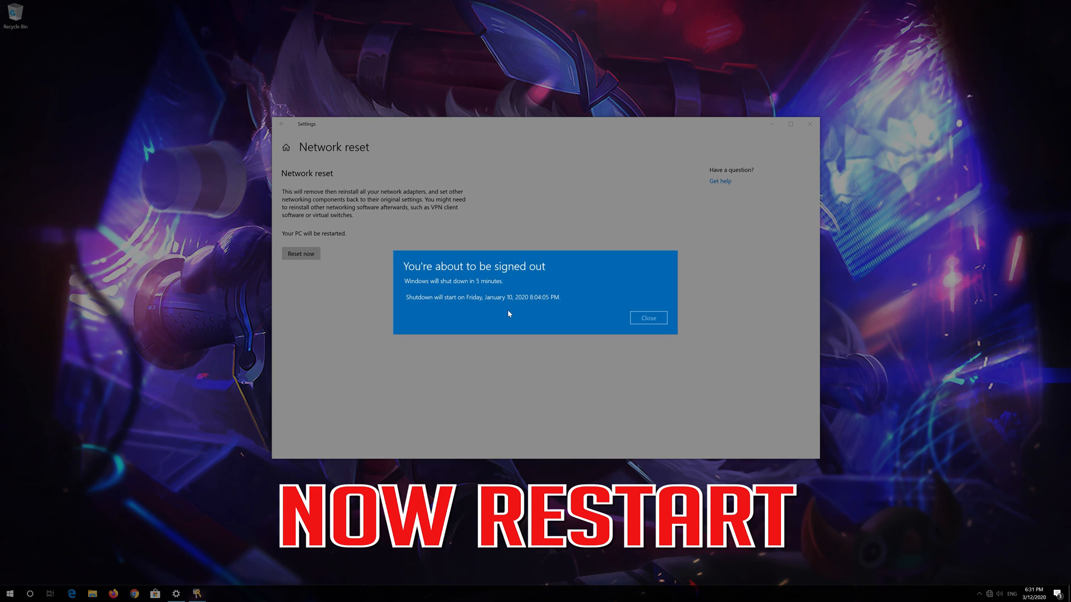